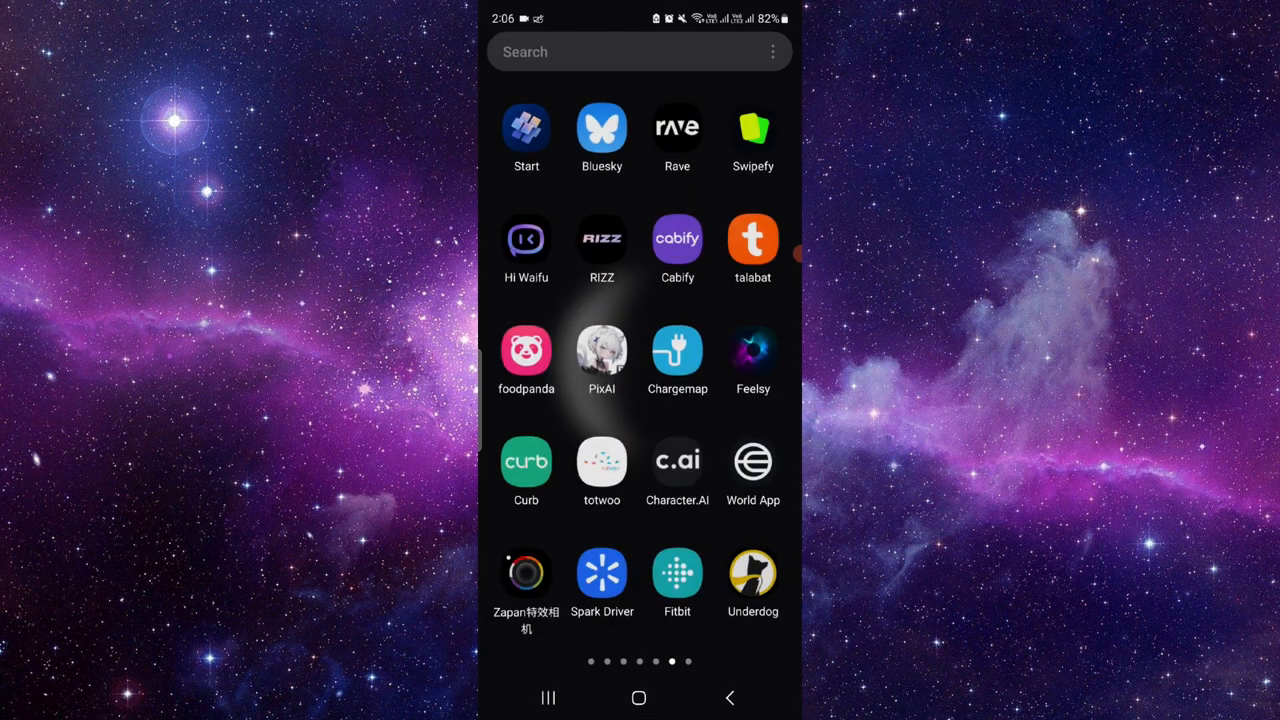
# Launch Cabify from the app drawer to reach its 'Own the city' welcome screen
pyautogui.click(677, 240)
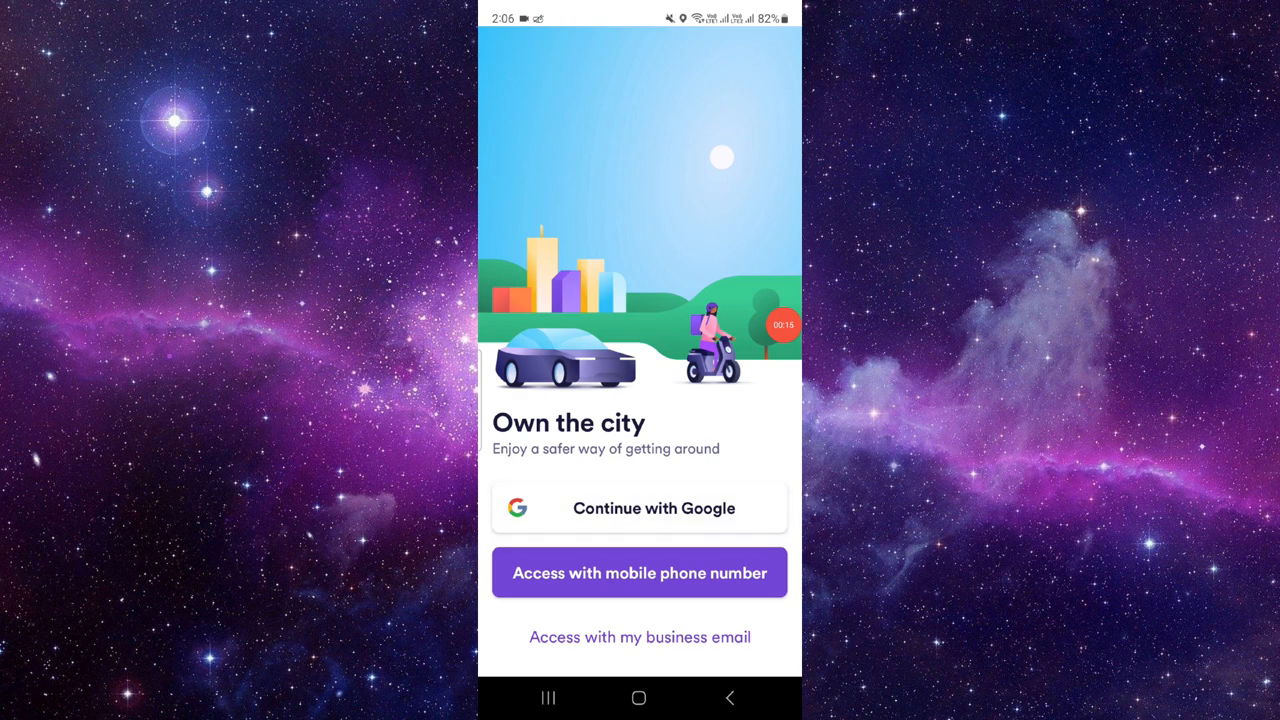
pyautogui.click(639, 508)
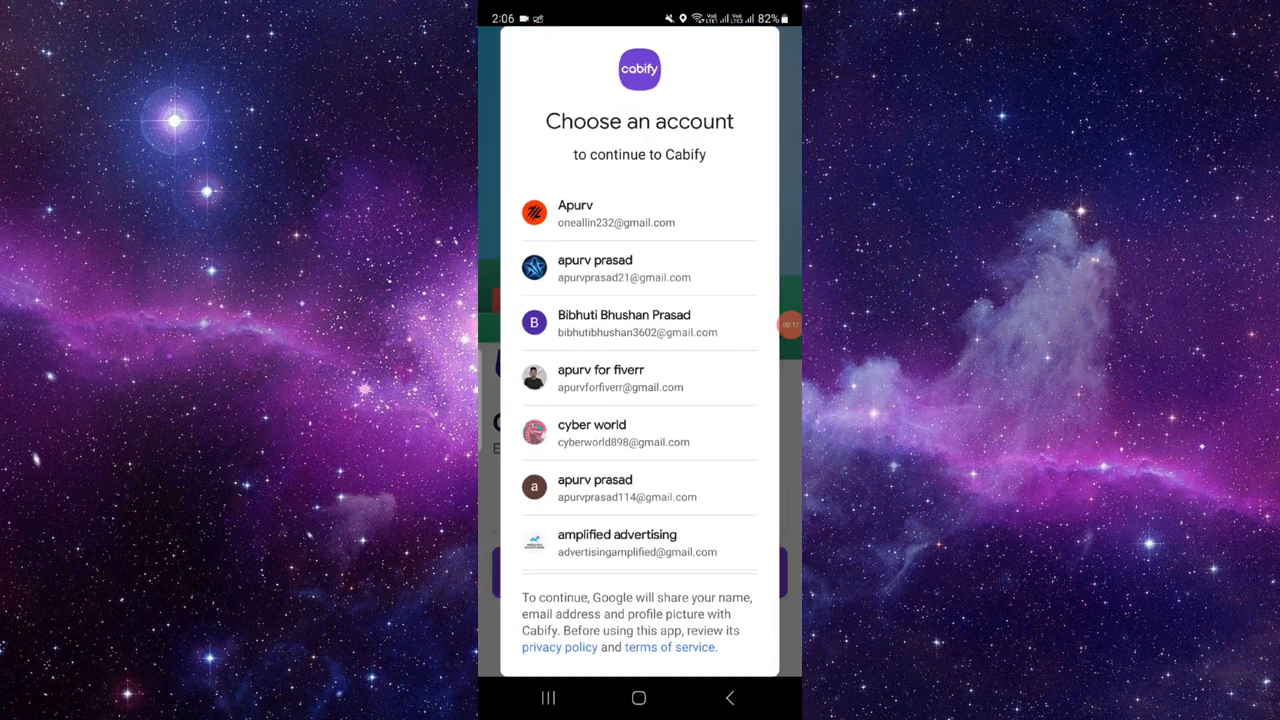
pyautogui.scroll(3)
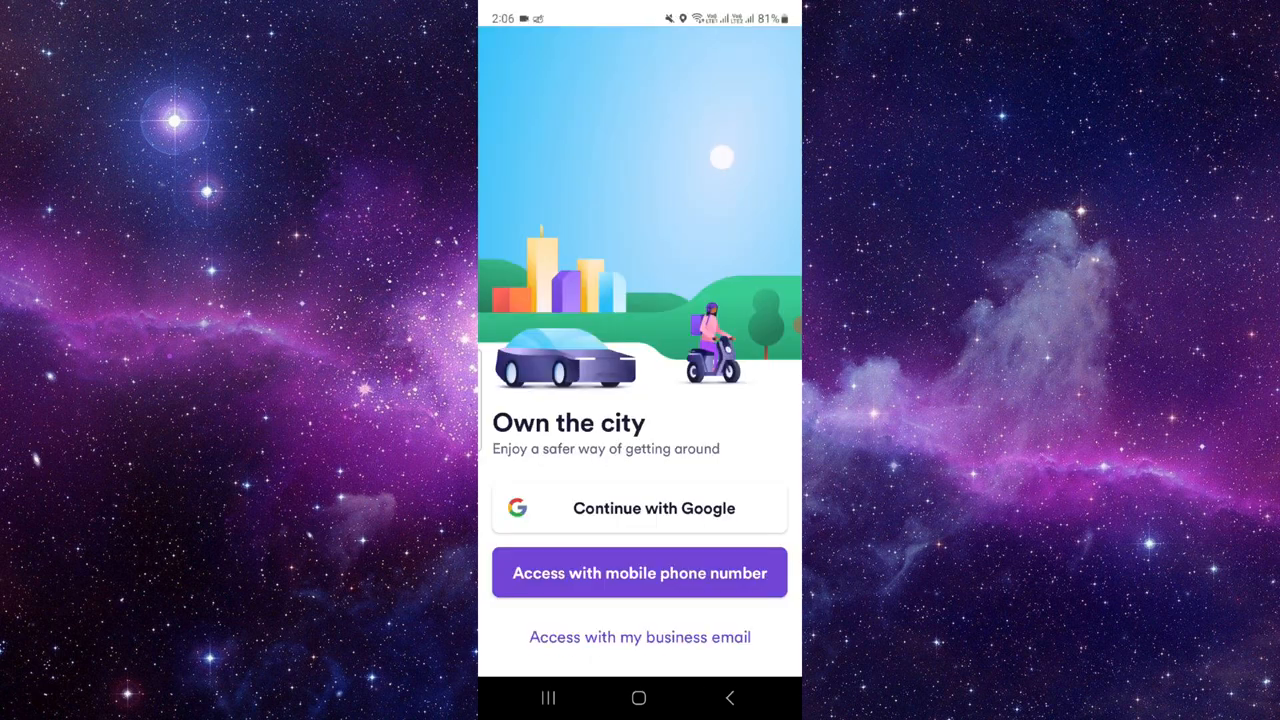
# Choose 'Access with mobile phone number' and focus the Mobile phone field
pyautogui.click(639, 573)
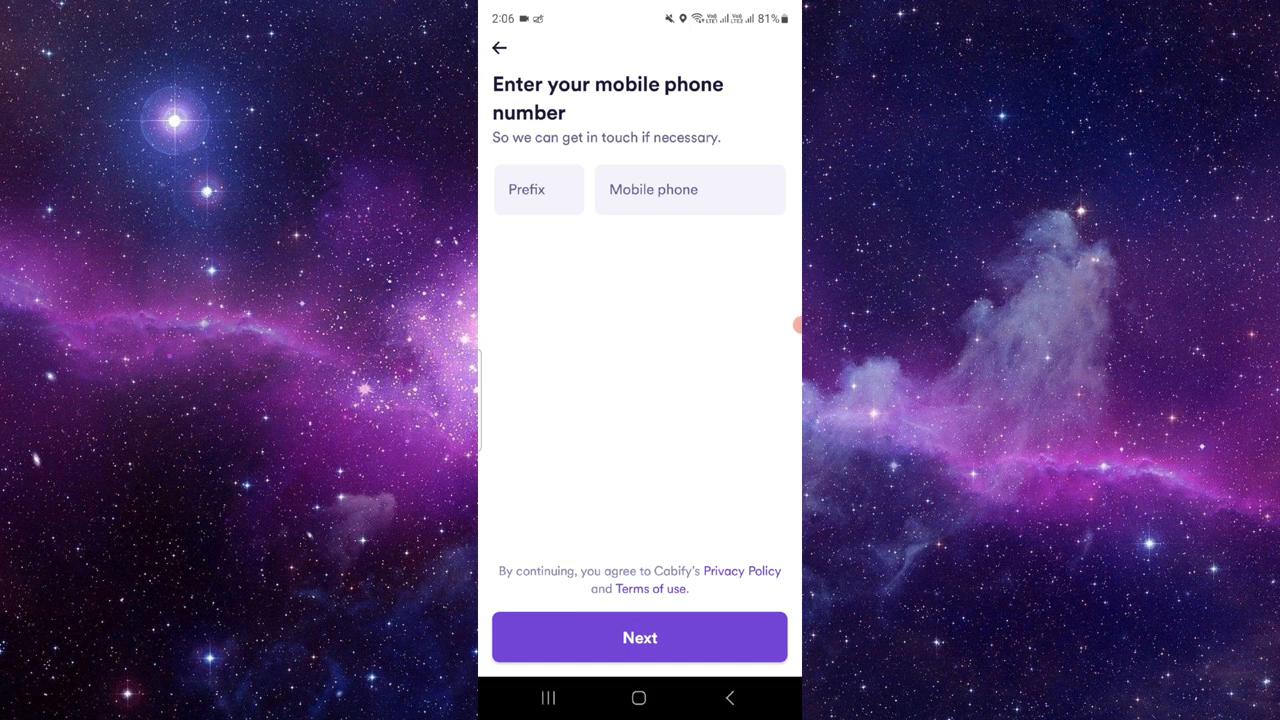
pyautogui.click(689, 189)
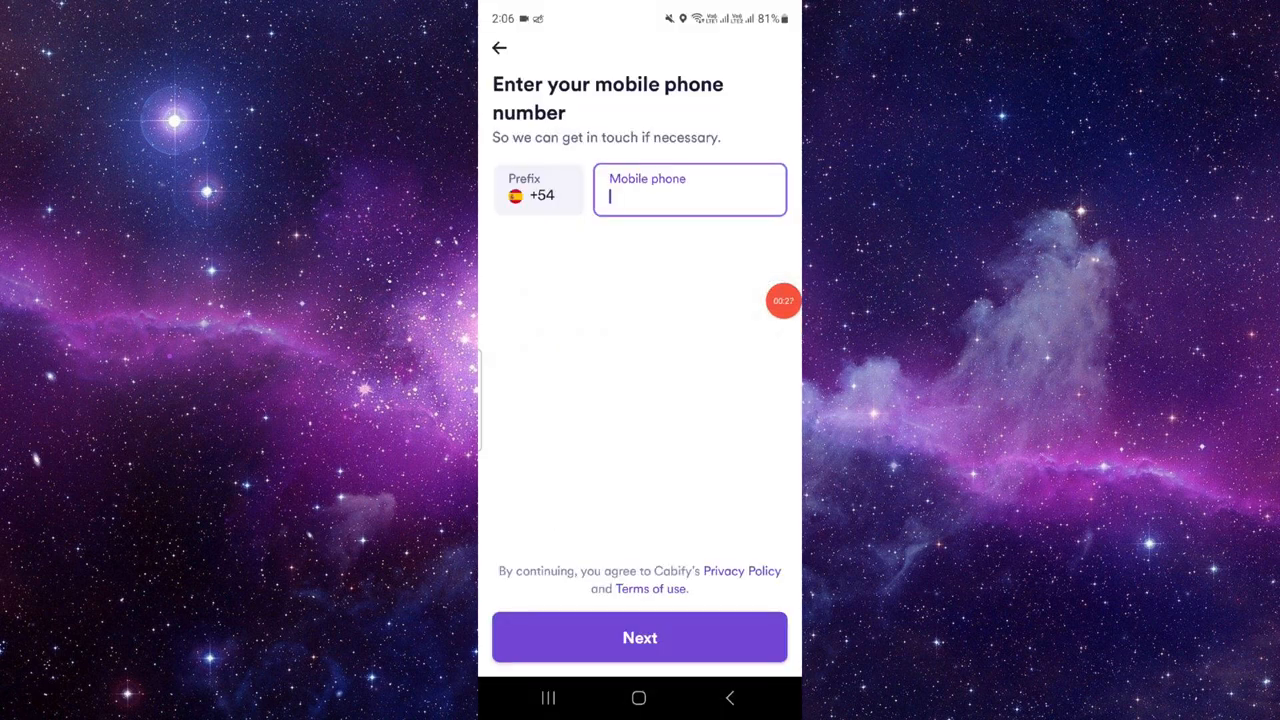
# Close all recent apps to return to the Android home screen
pyautogui.click(500, 47)
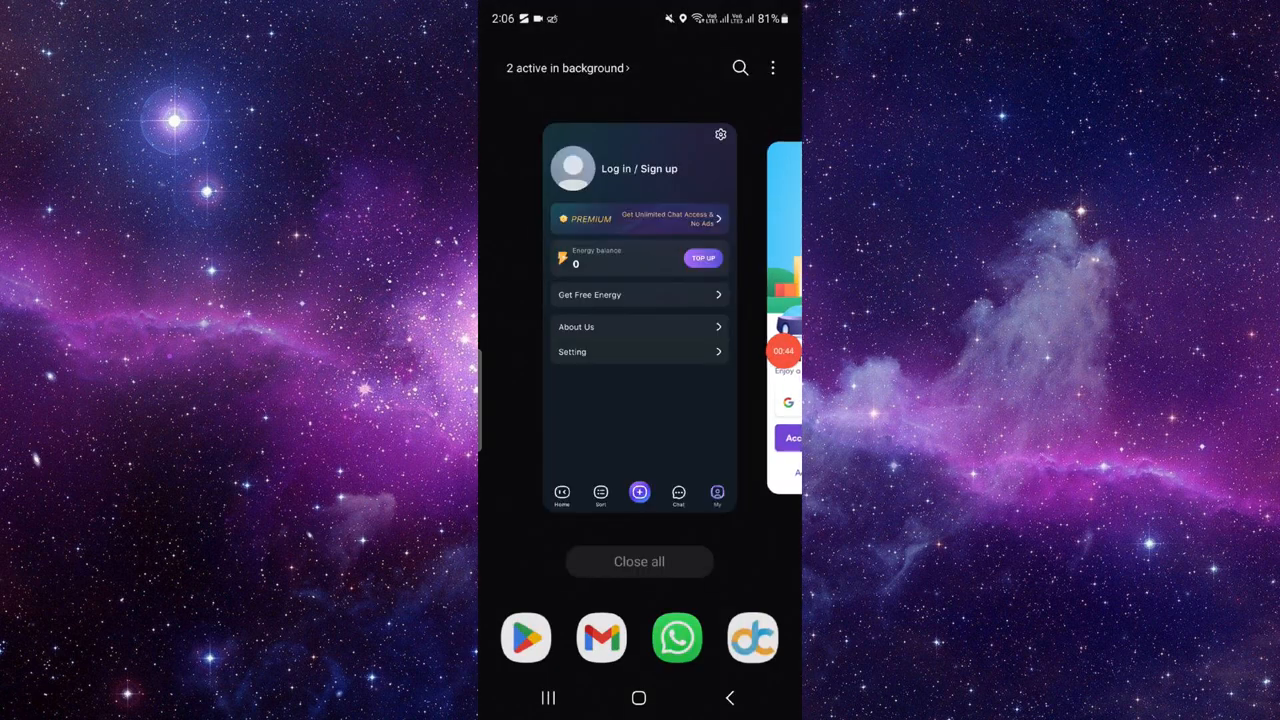
pyautogui.click(638, 698)
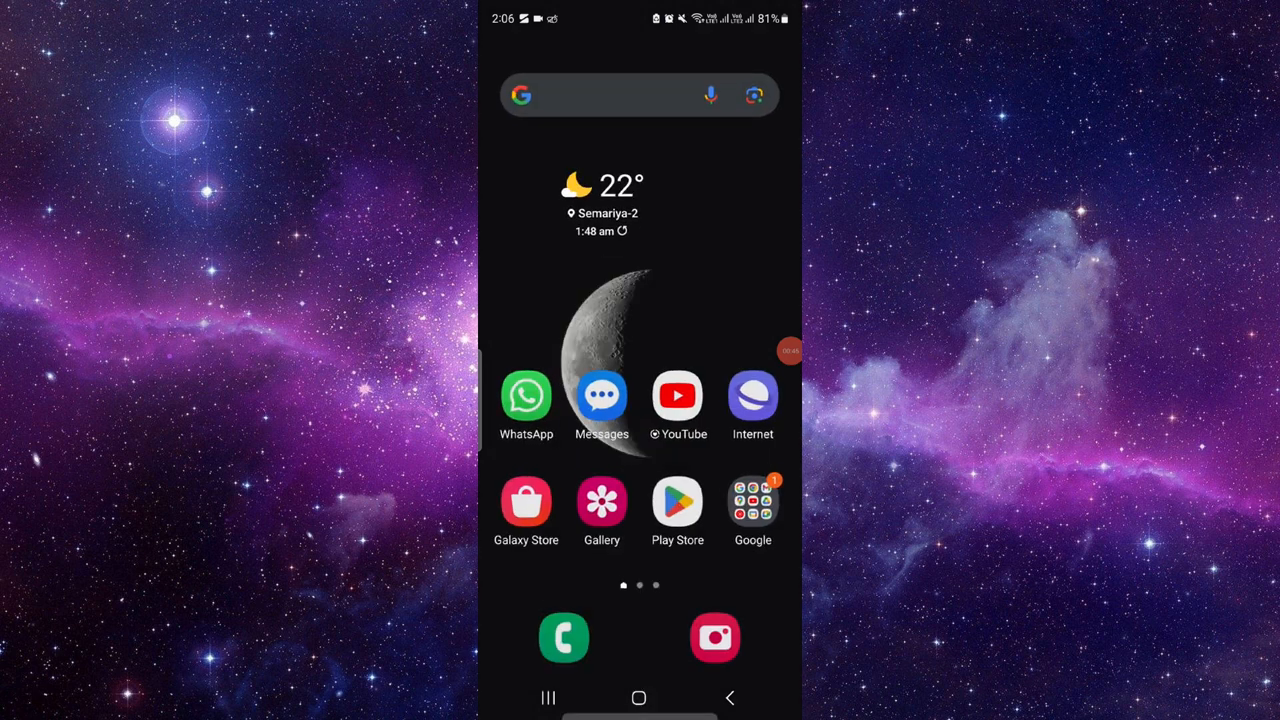